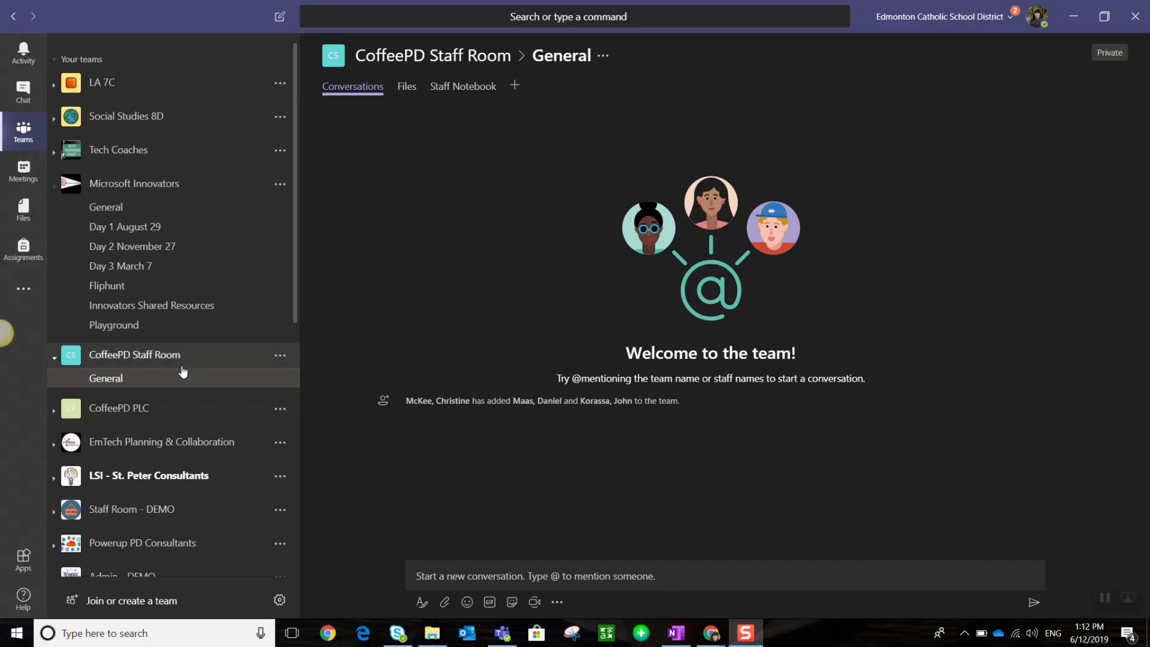
{"action": "mouse_move", "coordinate": [210, 367]}
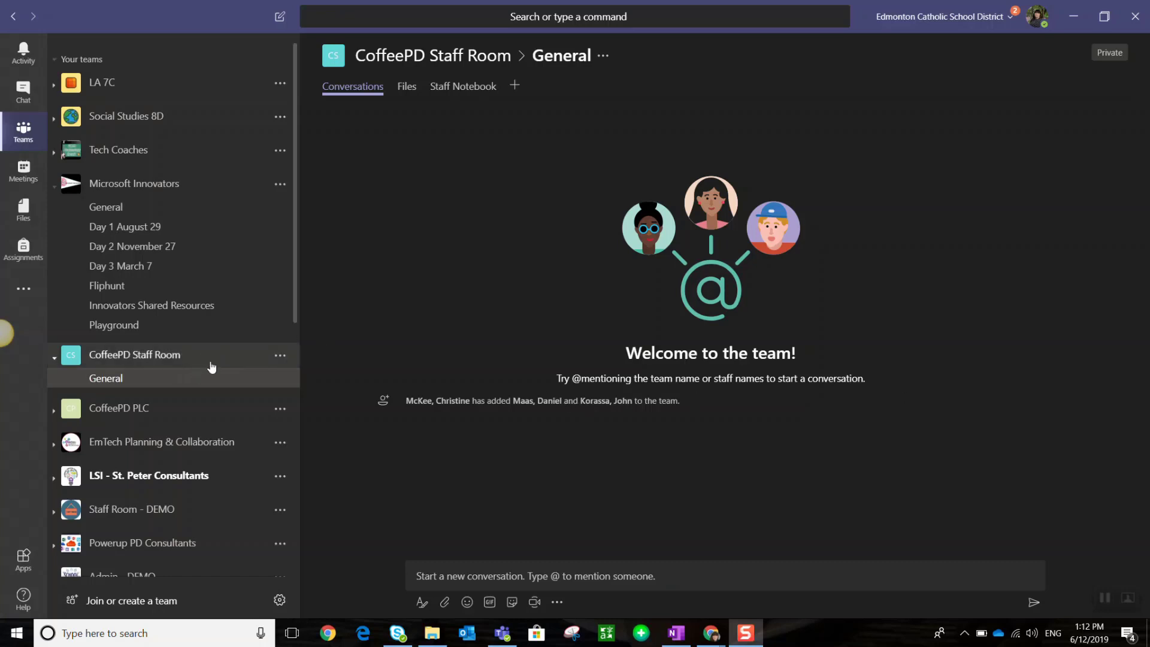
{"action": "mouse_move", "coordinate": [165, 382]}
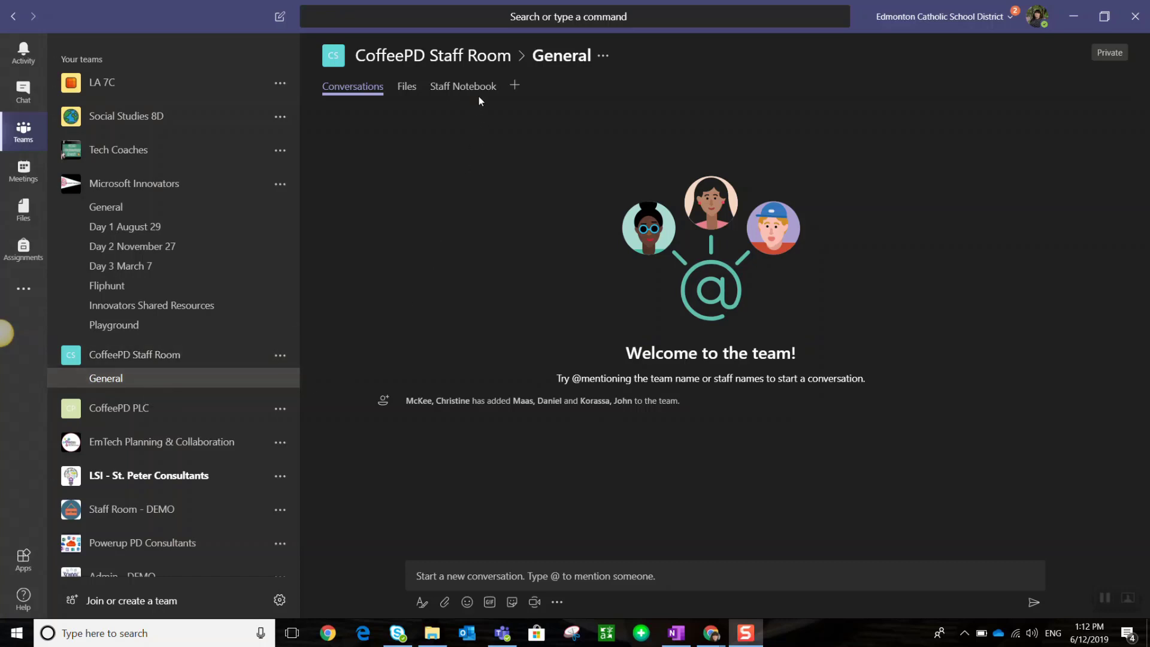
{"action": "mouse_move", "coordinate": [463, 92]}
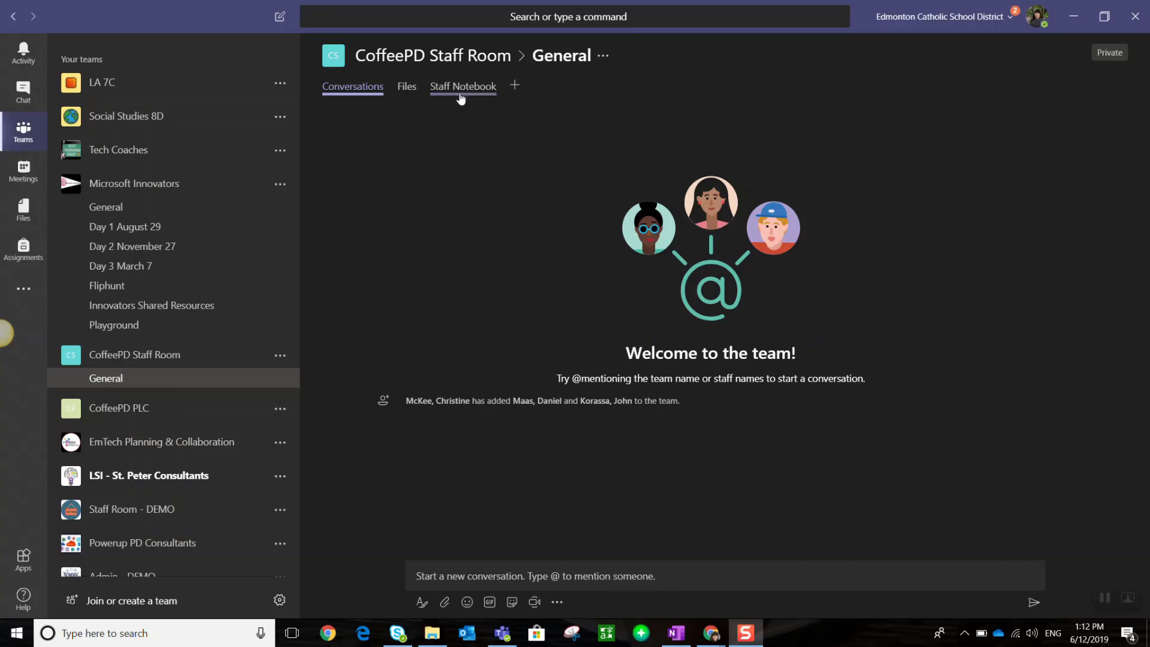
{"action": "mouse_move", "coordinate": [463, 86]}
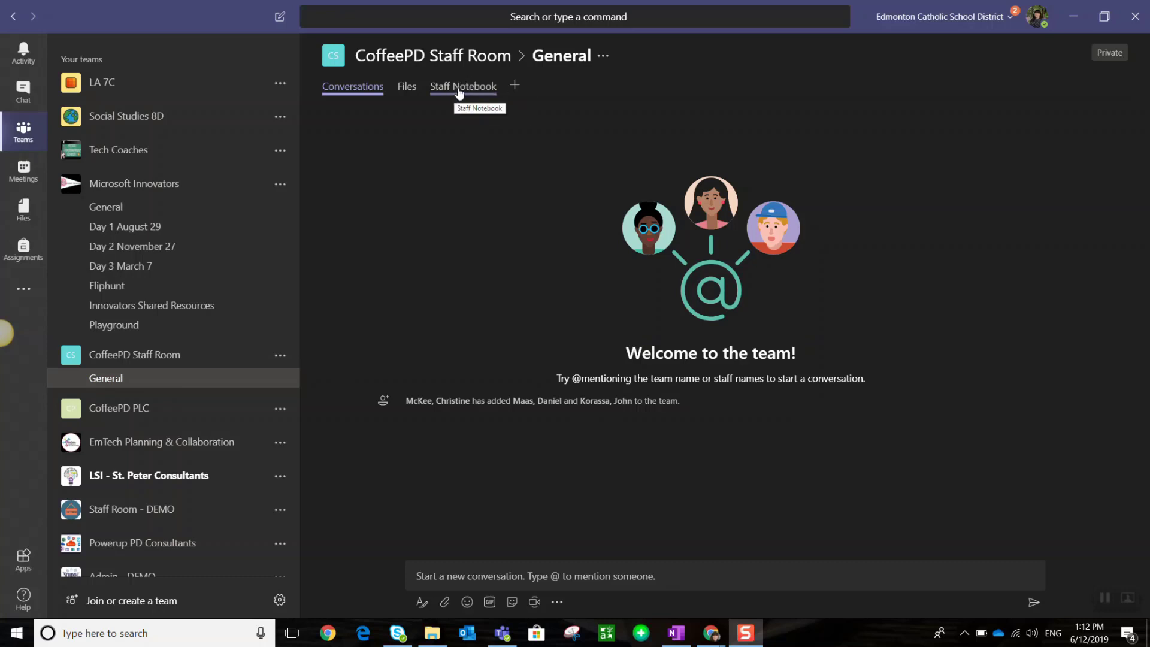
Step: Open the CoffeePD Staff Room's Staff Notebook tab and start the OneNote Staff Notebook setup
{"action": "left_click", "coordinate": [463, 85]}
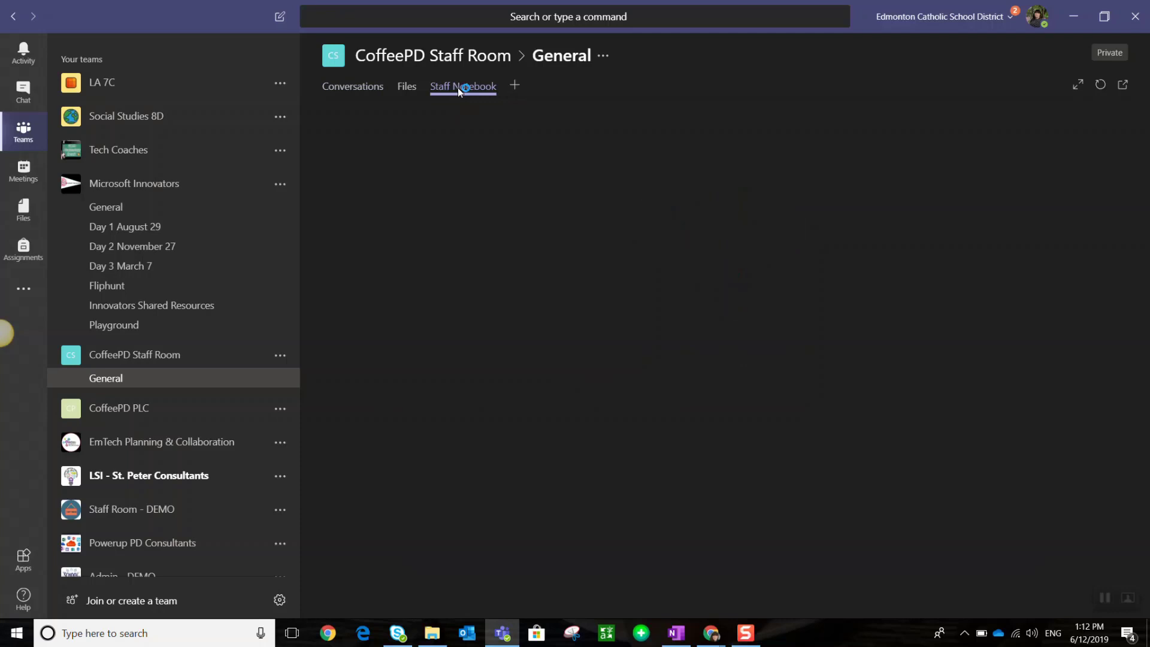
{"action": "left_click", "coordinate": [463, 86]}
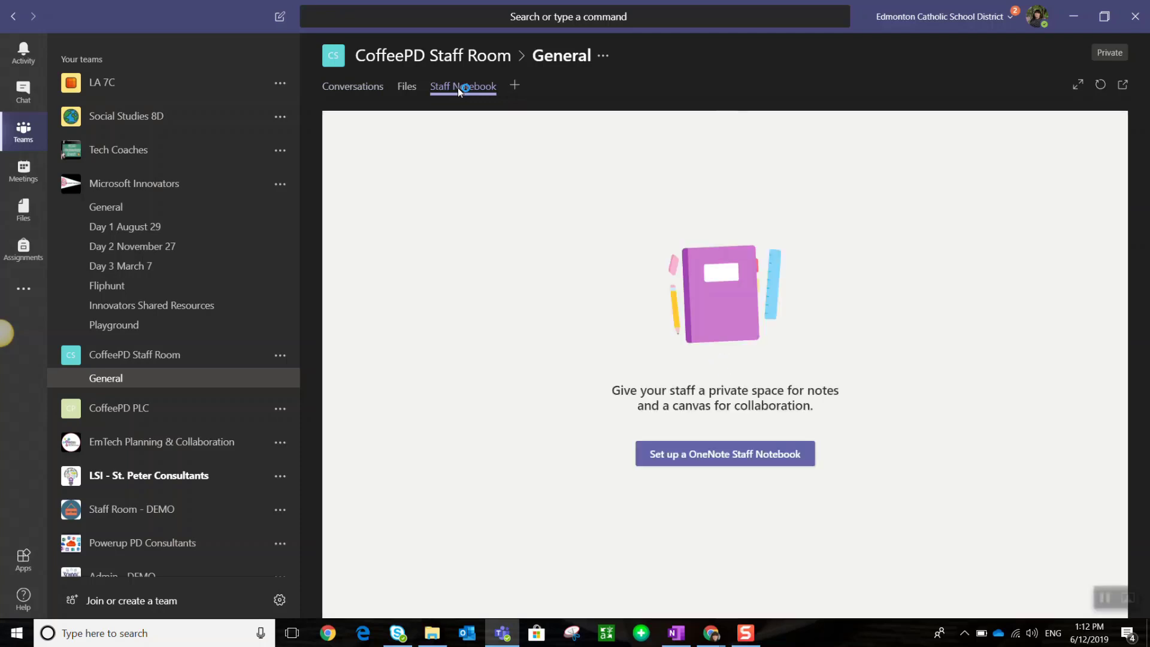
{"action": "mouse_move", "coordinate": [638, 326]}
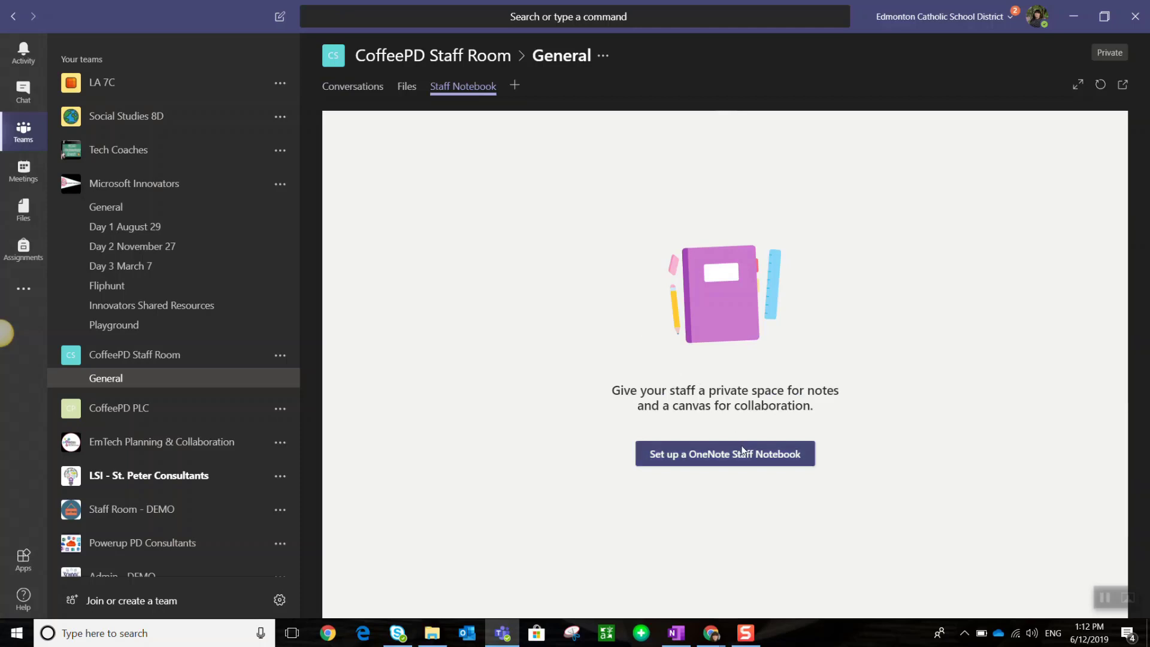
{"action": "left_click", "coordinate": [724, 454]}
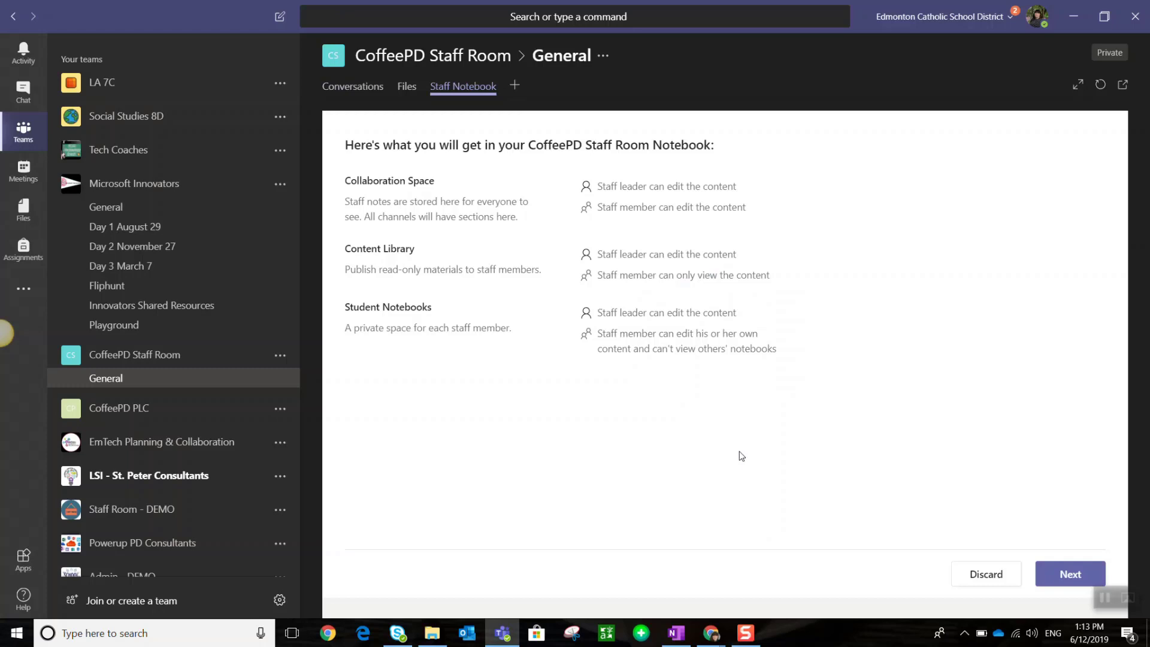
Step: Remove Evaluation and Parent Communication, keeping three private sections per staff member
{"action": "left_click", "coordinate": [1069, 574]}
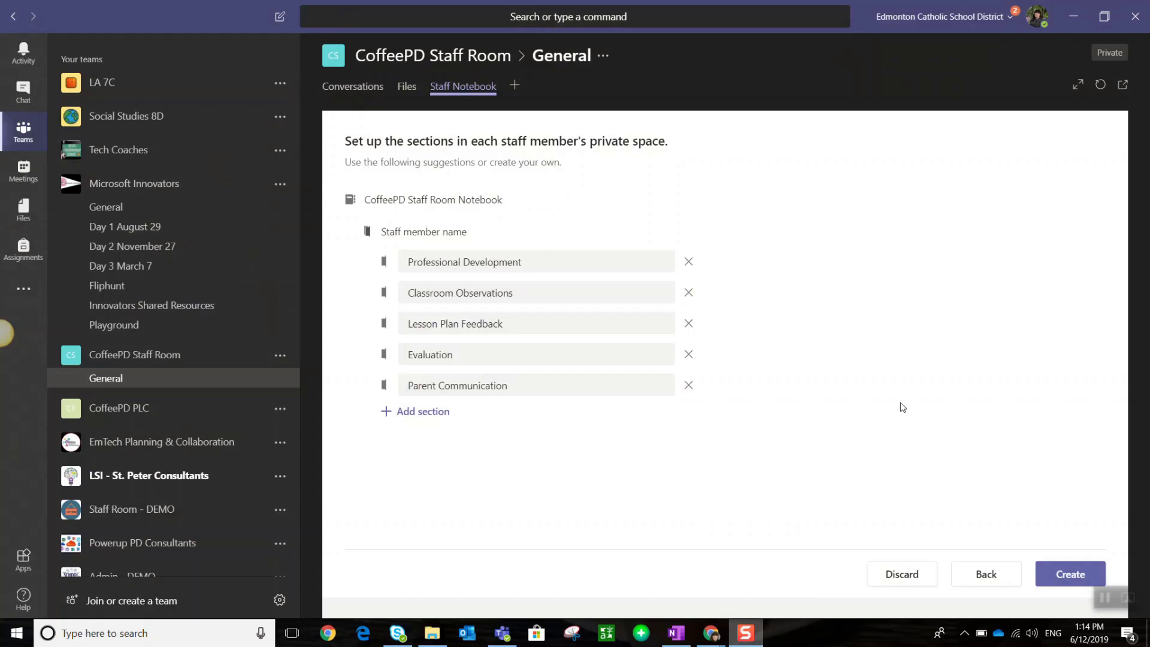
{"action": "mouse_move", "coordinate": [733, 349]}
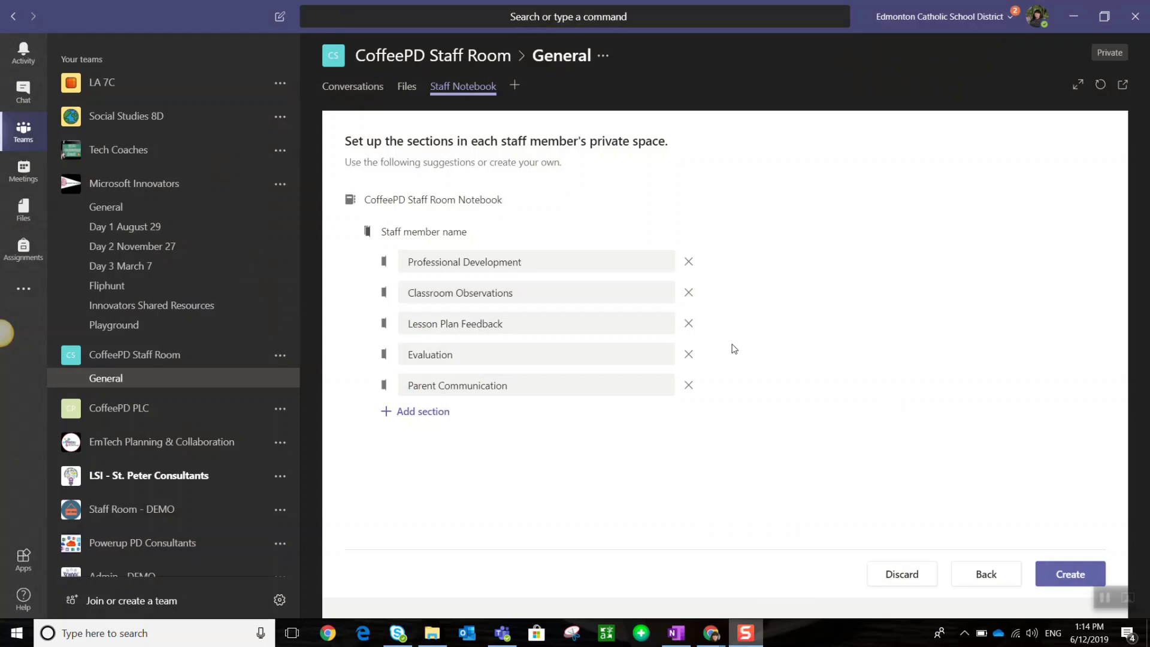
{"action": "left_click", "coordinate": [688, 354]}
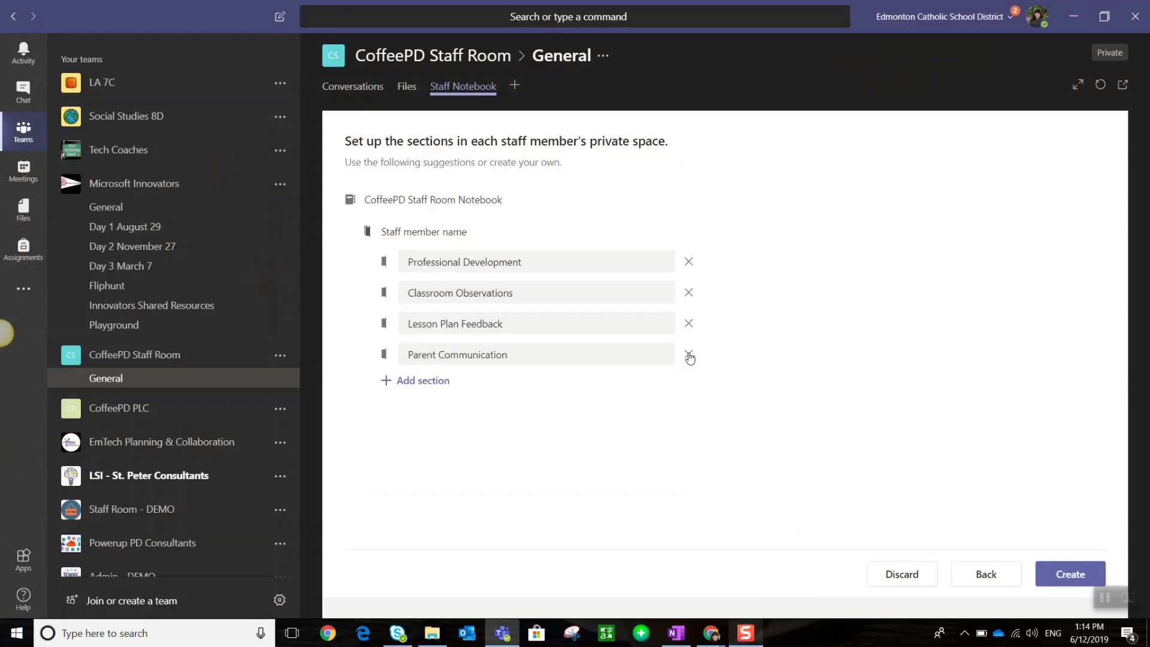
{"action": "left_click", "coordinate": [688, 354]}
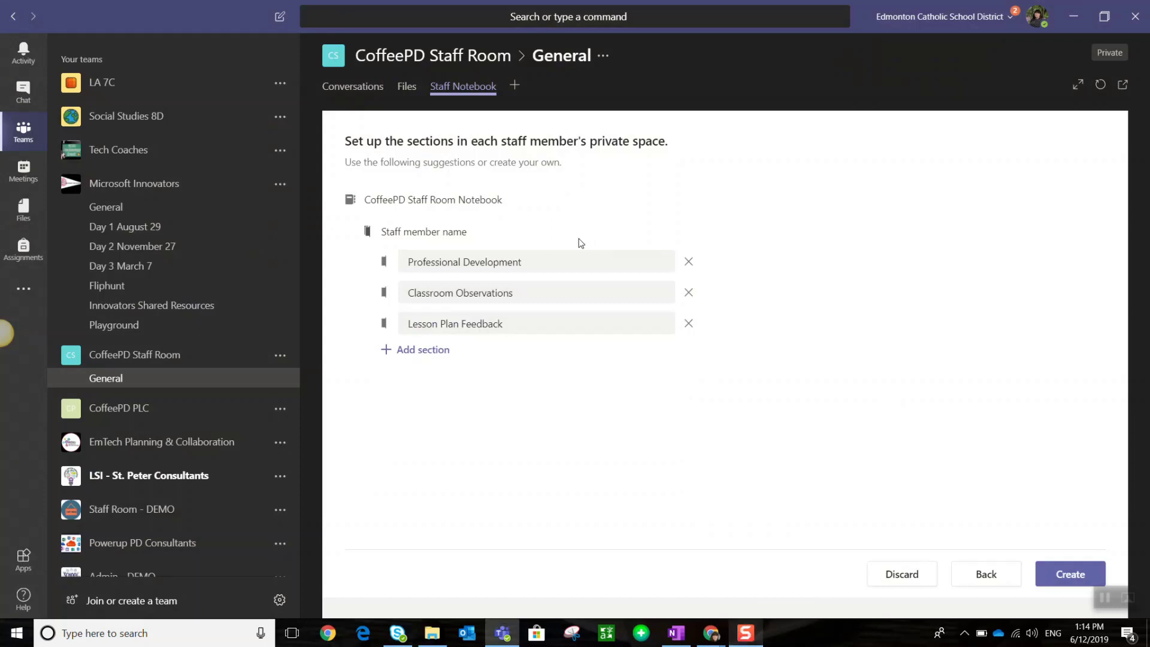
{"action": "mouse_move", "coordinate": [552, 342]}
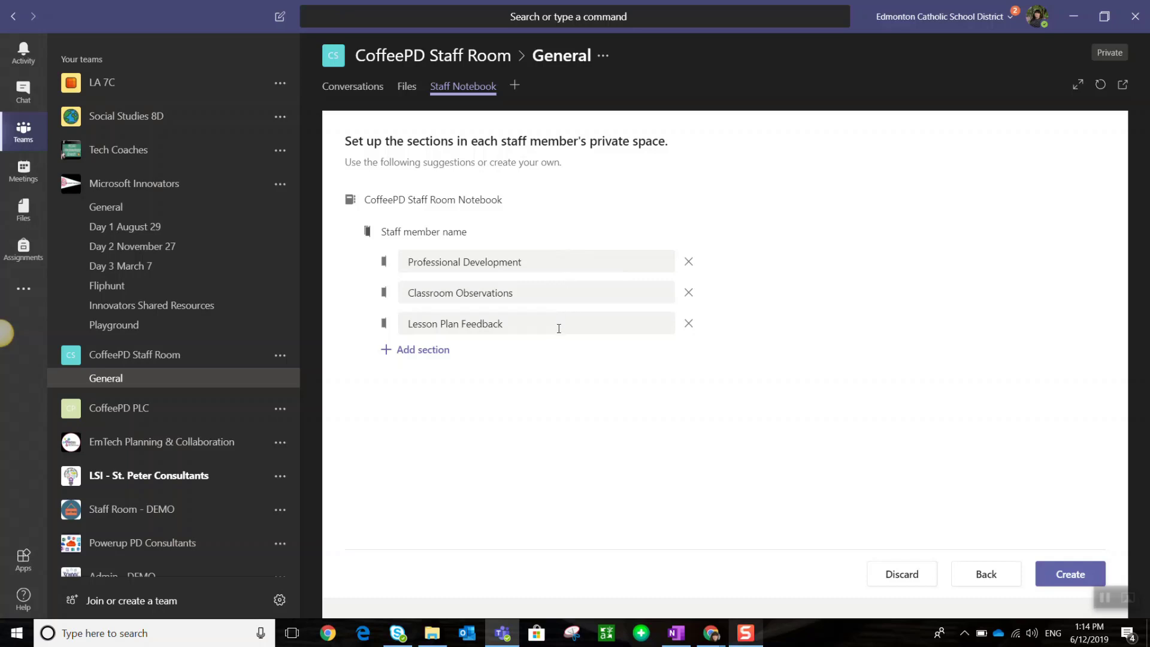
{"action": "mouse_move", "coordinate": [856, 457]}
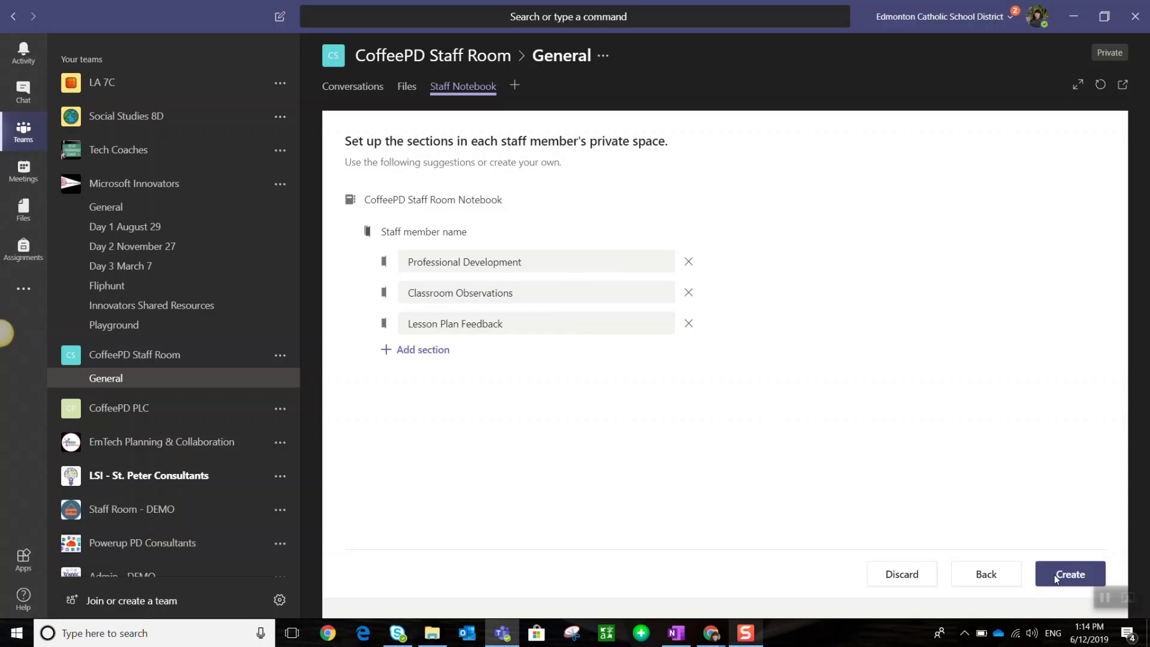
Step: Create the CoffeePD Staff Room Staff Notebook in OneNote Online
{"action": "left_click", "coordinate": [1069, 574]}
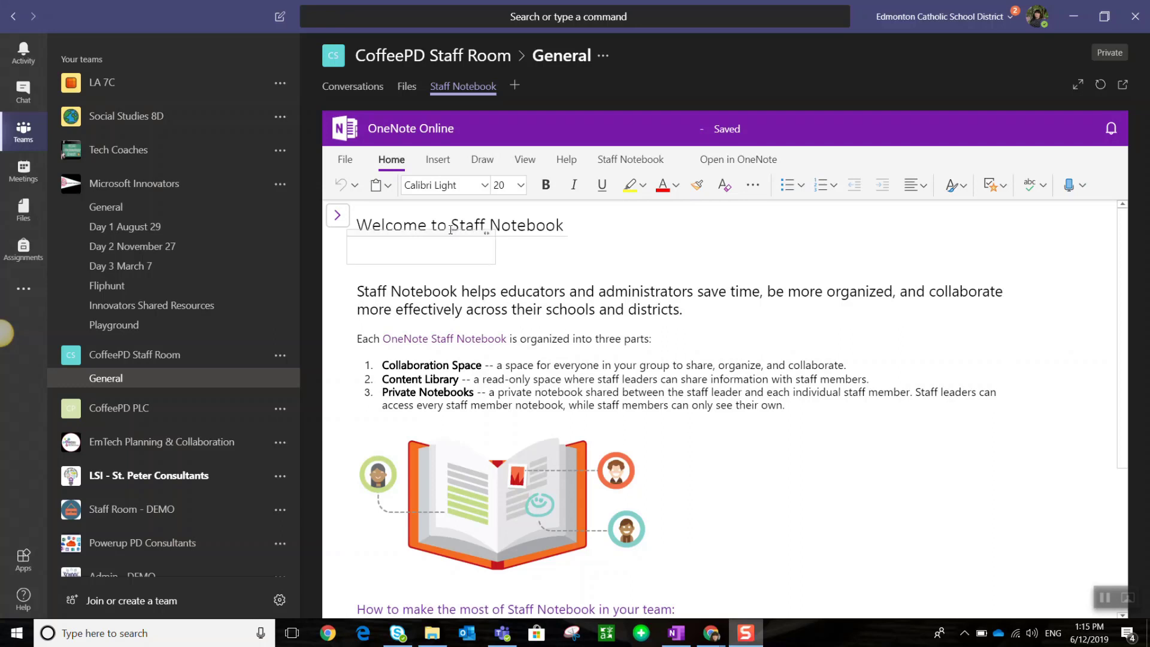
{"action": "mouse_move", "coordinate": [337, 215]}
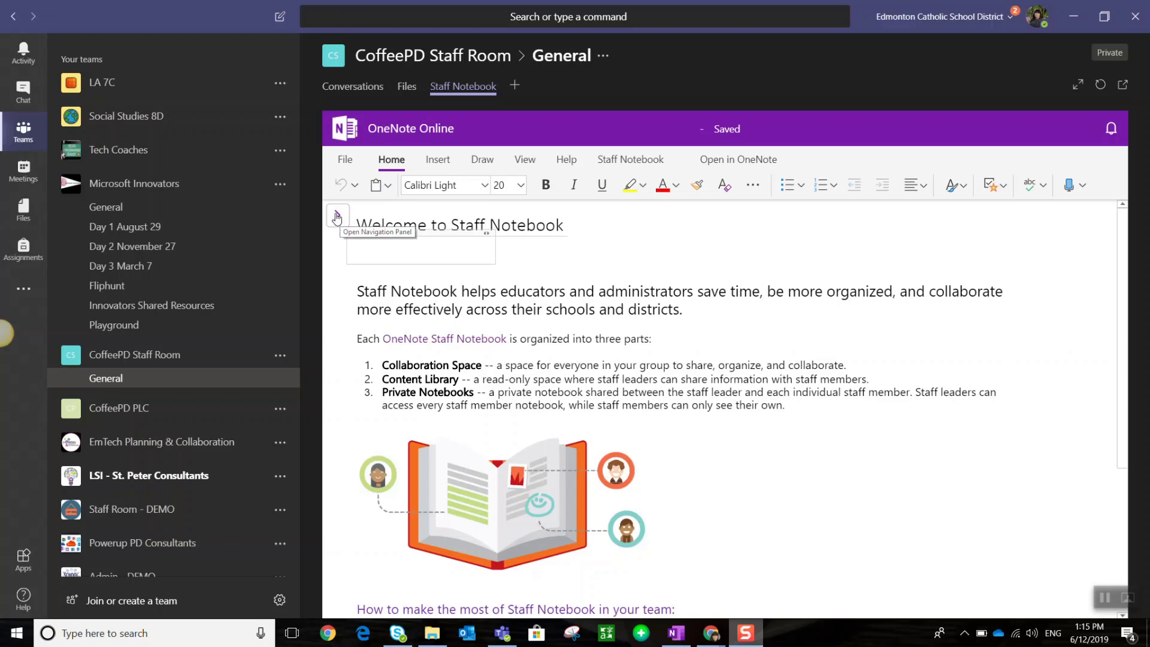
Step: Show the navigation pane and expand Collaboration Space and Content Library section groups
{"action": "left_click", "coordinate": [336, 215]}
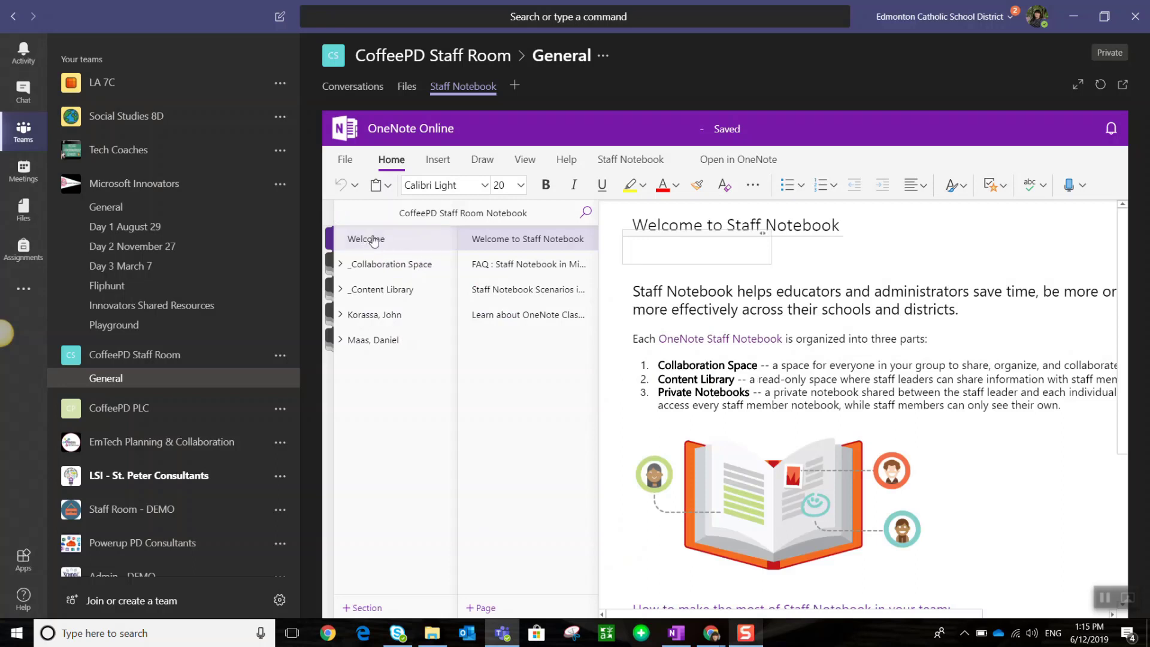
{"action": "mouse_move", "coordinate": [516, 254]}
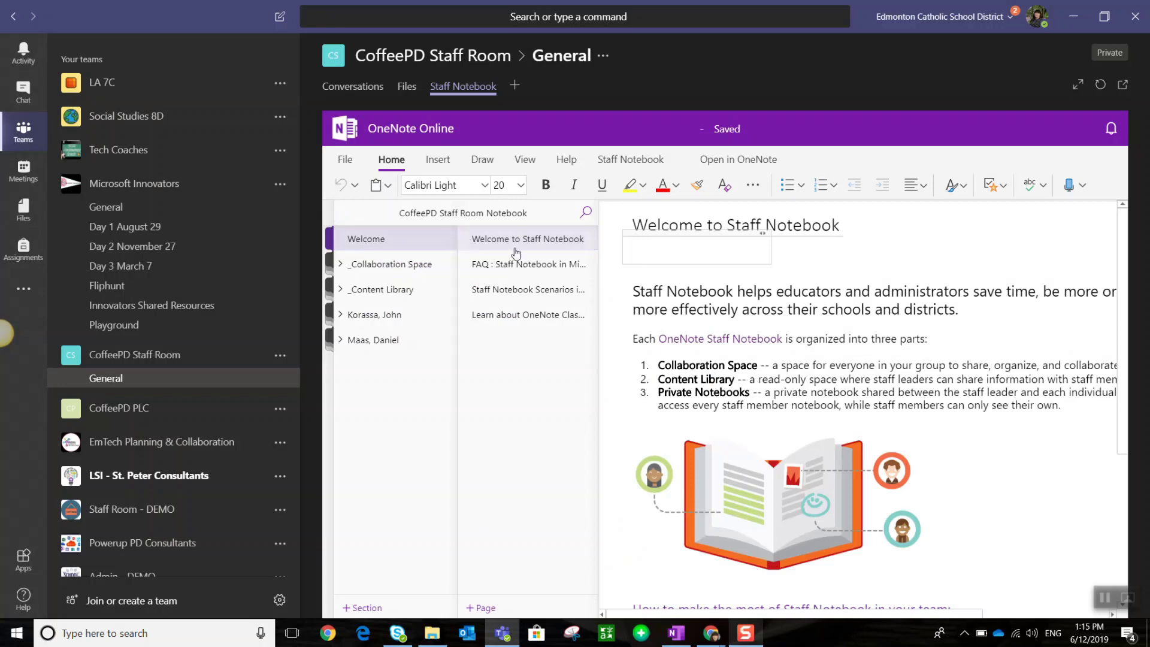
{"action": "mouse_move", "coordinate": [520, 268]}
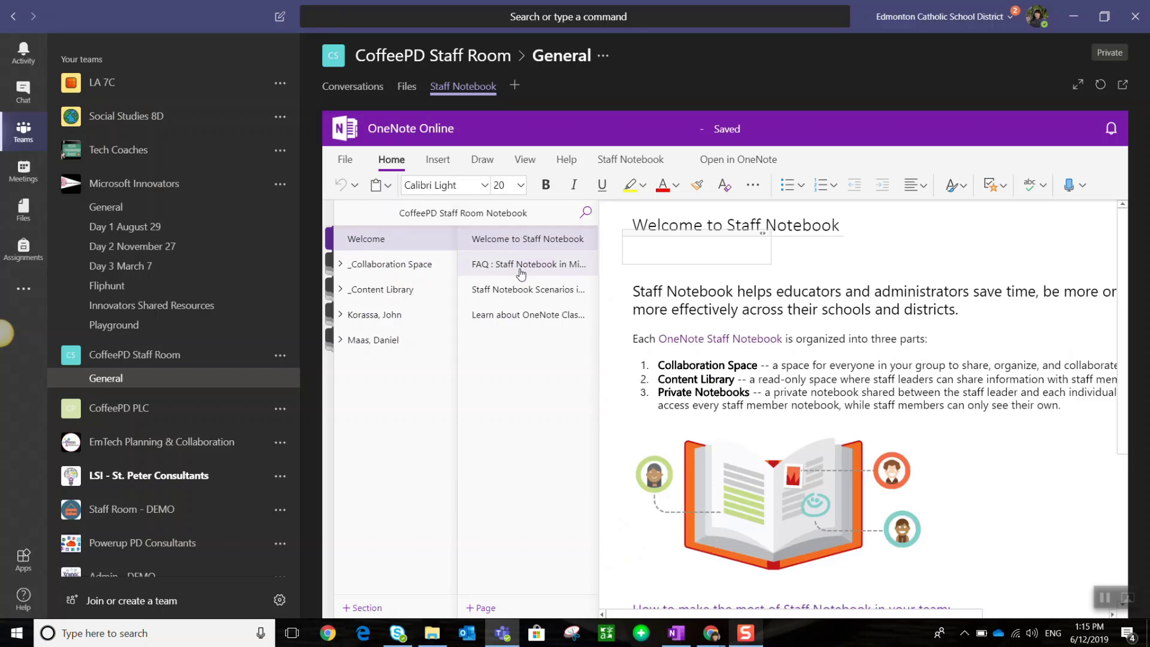
{"action": "mouse_move", "coordinate": [402, 264]}
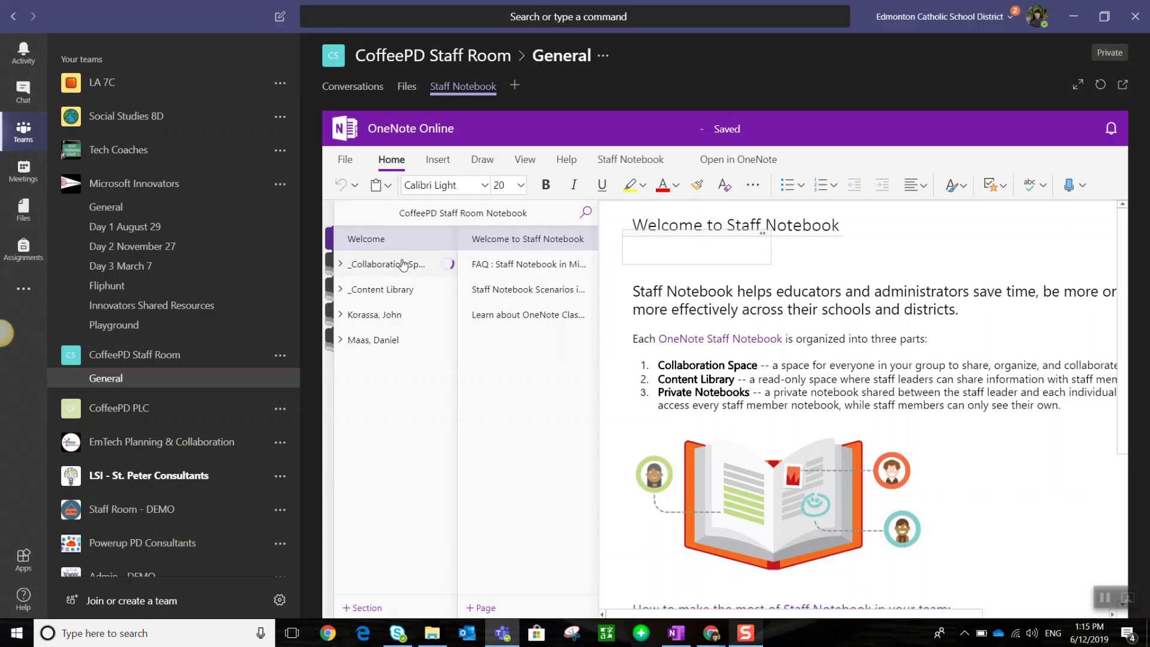
{"action": "left_click", "coordinate": [339, 264]}
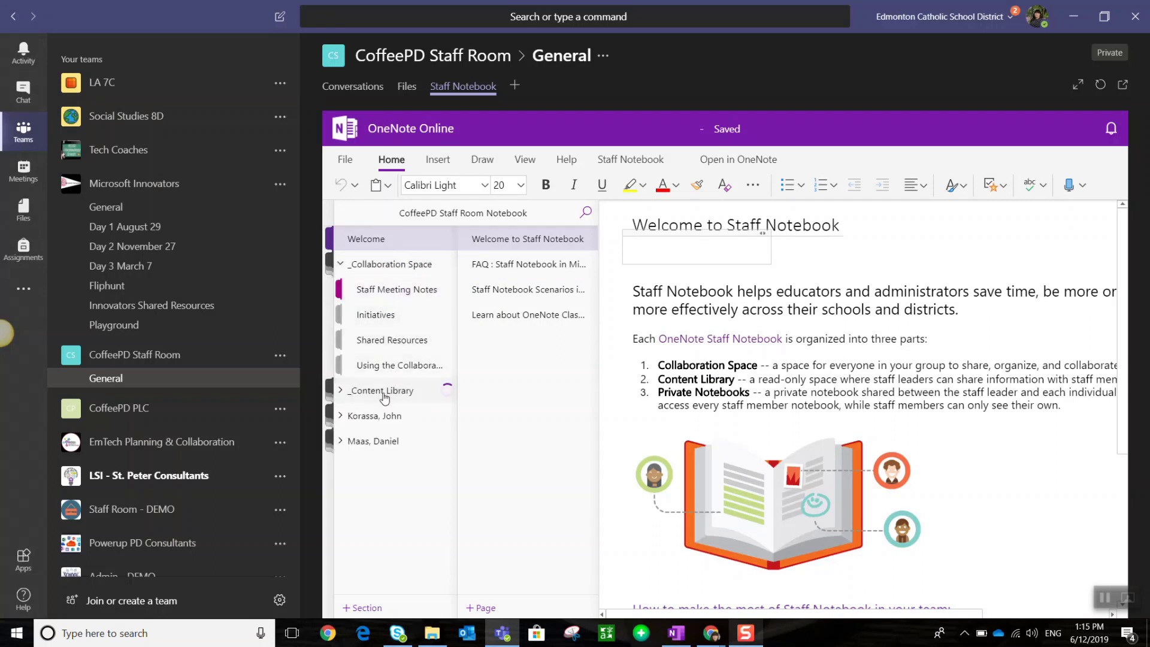
{"action": "left_click", "coordinate": [381, 390]}
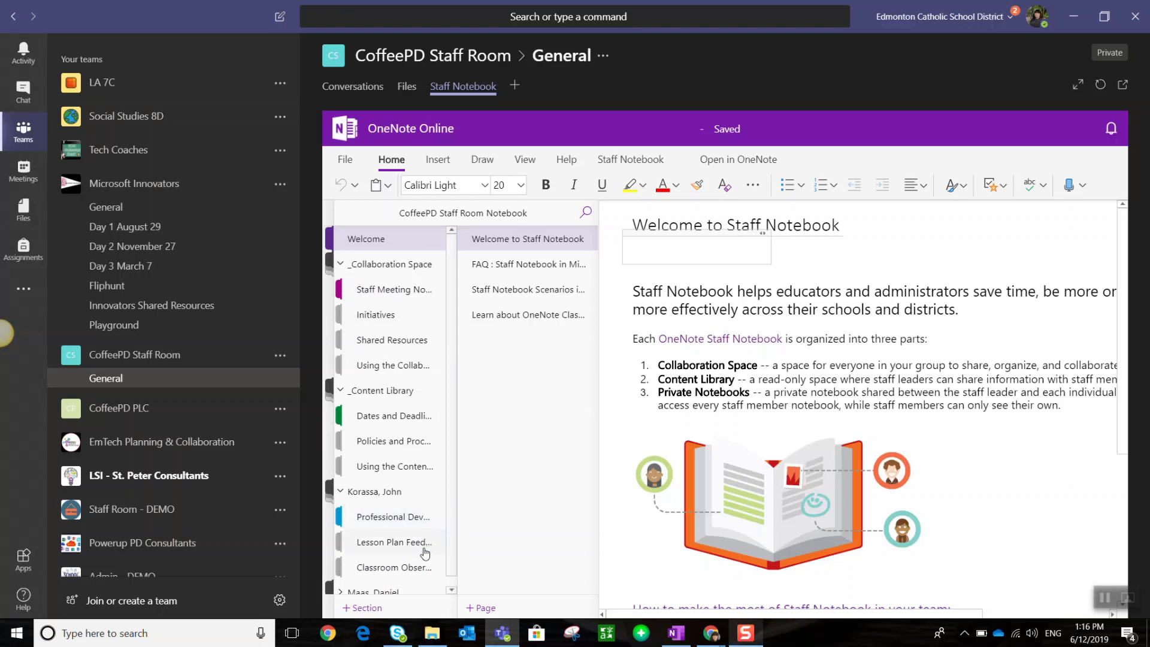
{"action": "mouse_move", "coordinate": [424, 559]}
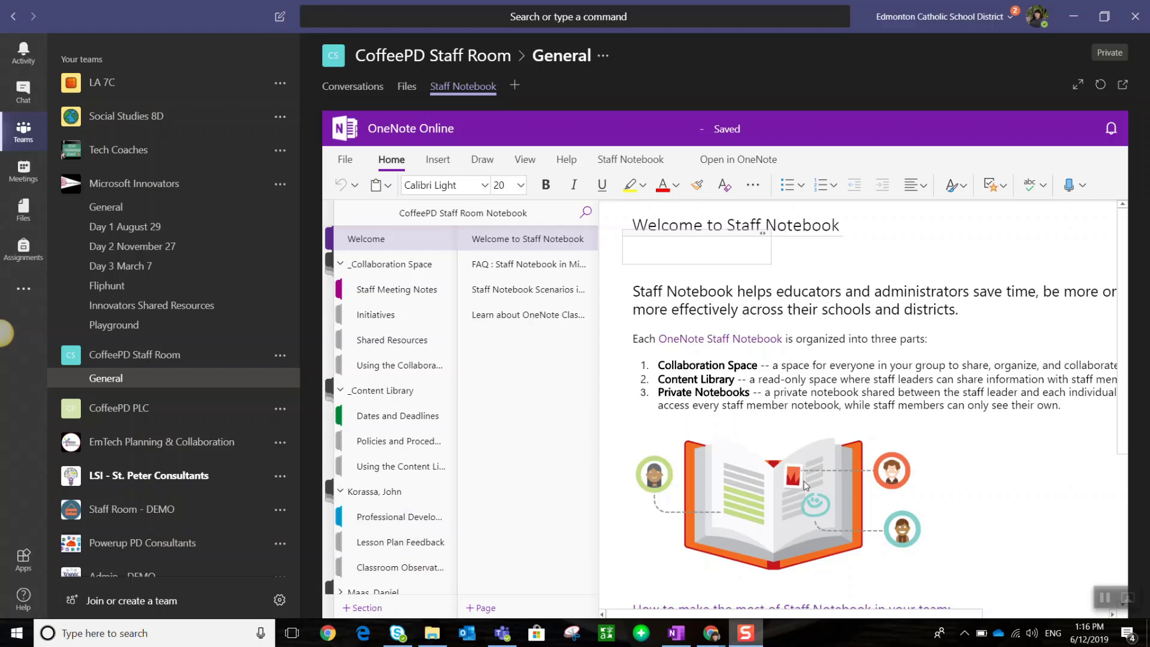
{"action": "mouse_move", "coordinate": [363, 608]}
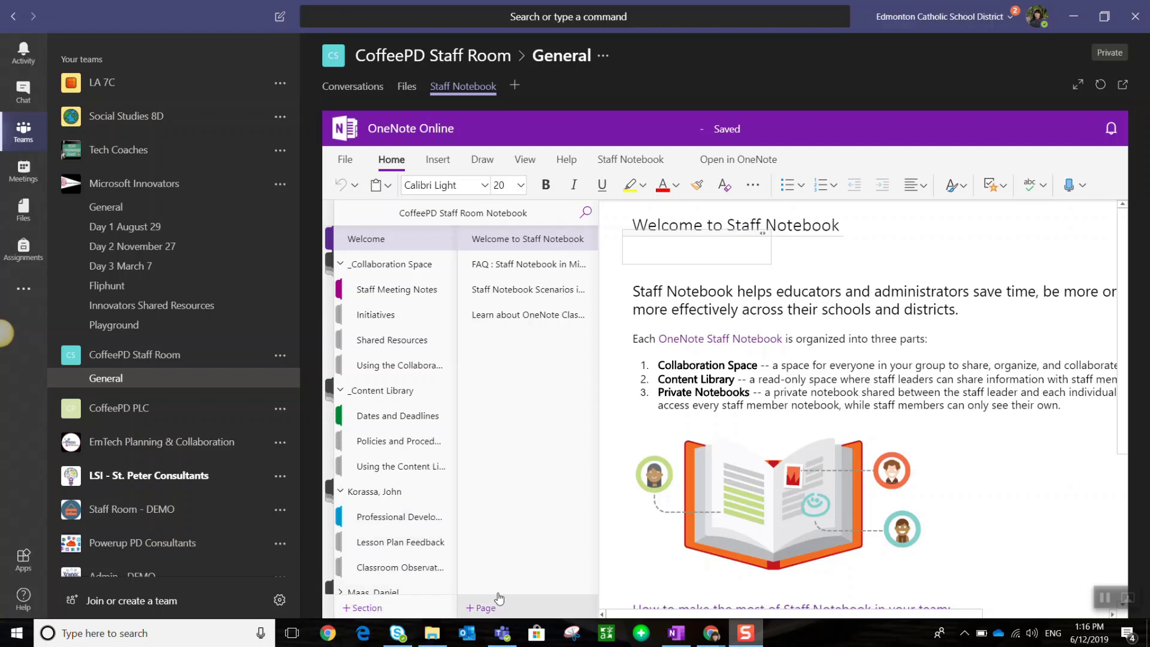
{"action": "mouse_move", "coordinate": [718, 141]}
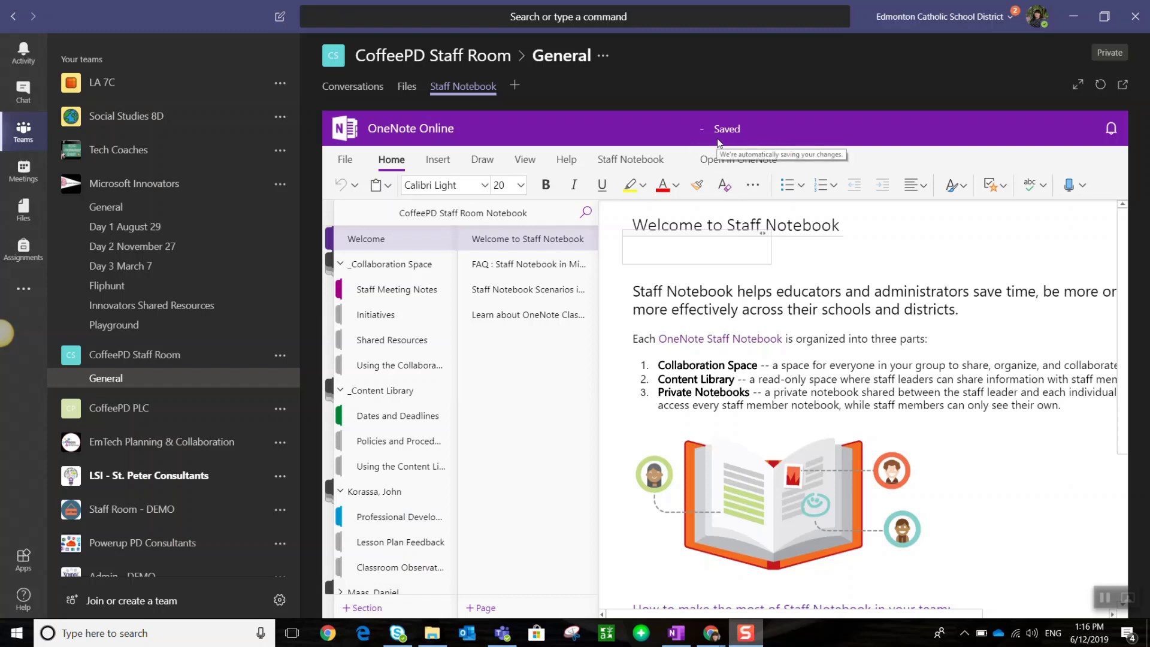
{"action": "mouse_move", "coordinate": [701, 149]}
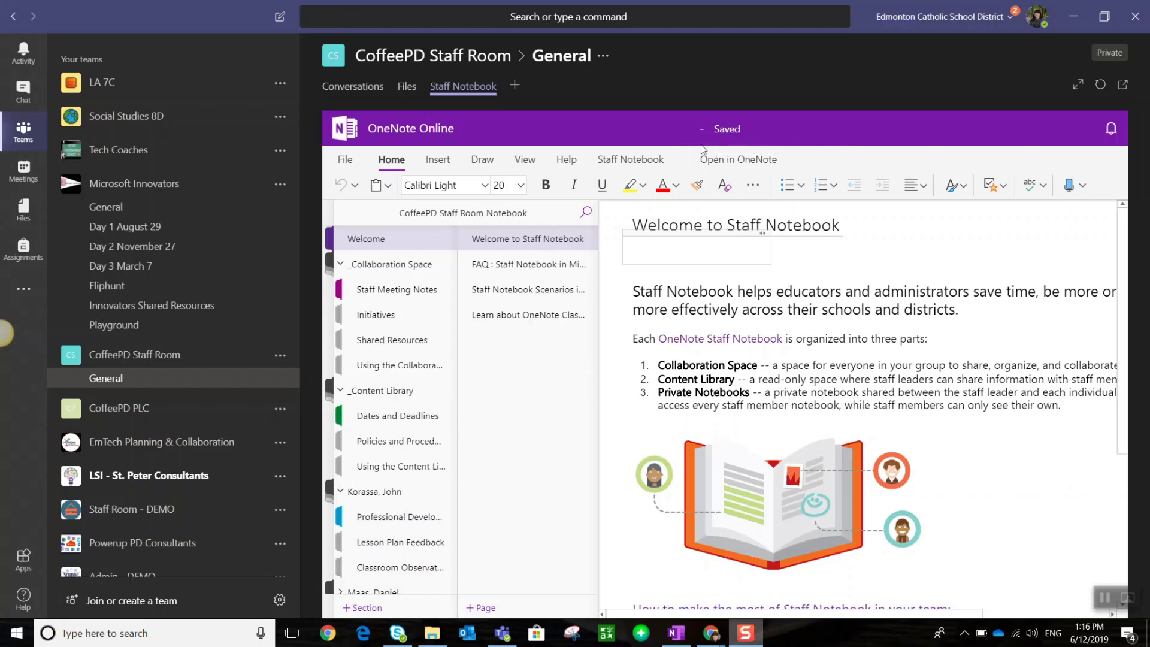
{"action": "mouse_move", "coordinate": [743, 172]}
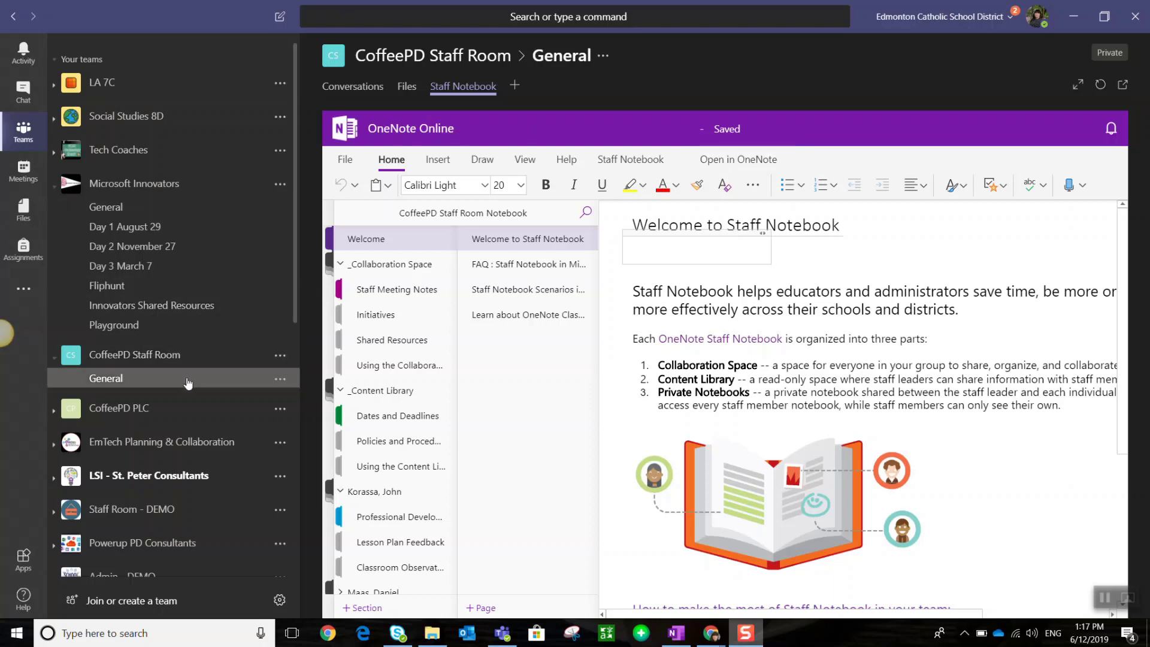
{"action": "mouse_move", "coordinate": [154, 415]}
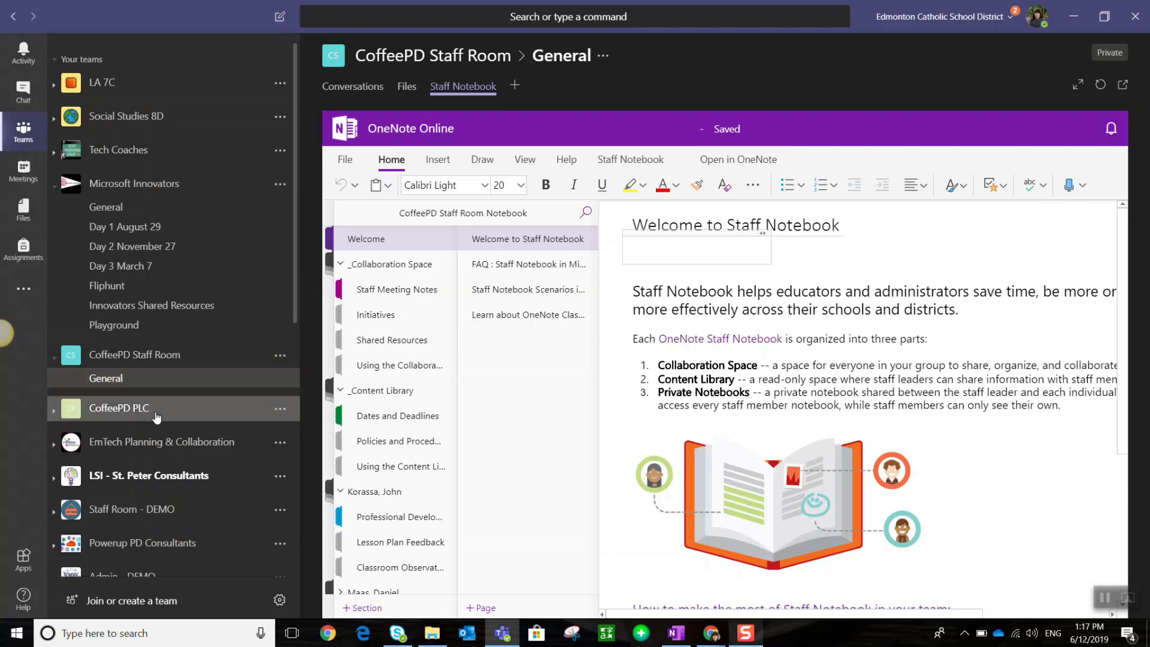
Step: Switch to the CoffeePD PLC team's General channel
{"action": "left_click", "coordinate": [106, 412]}
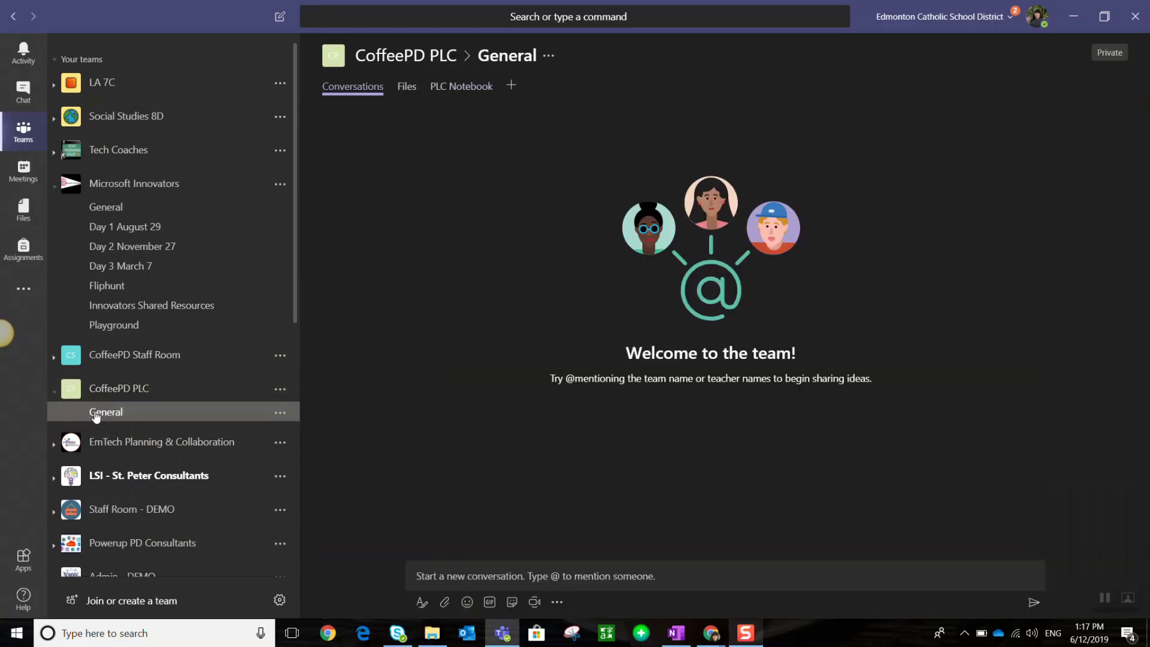
{"action": "mouse_move", "coordinate": [447, 177]}
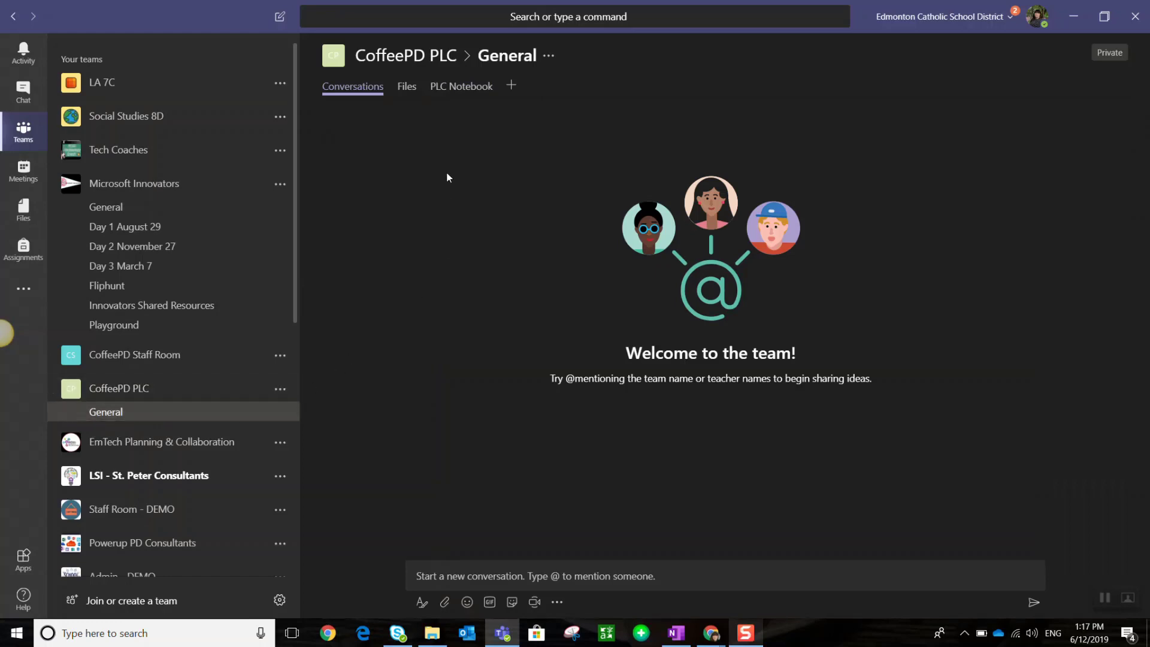
{"action": "mouse_move", "coordinate": [490, 135]}
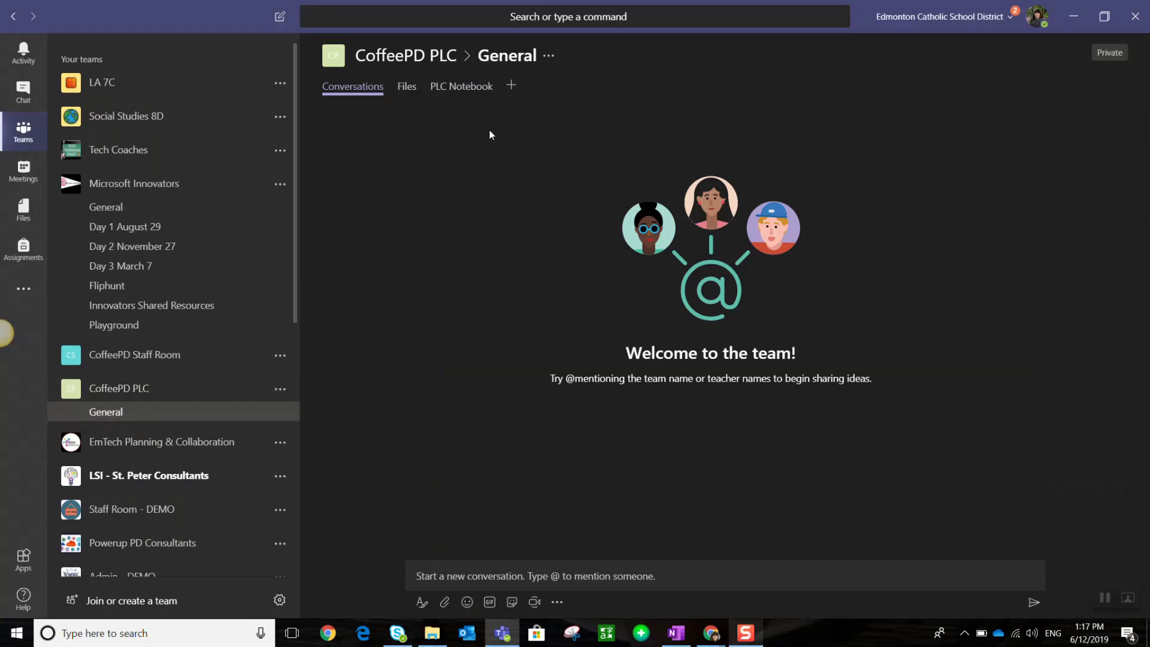
{"action": "mouse_move", "coordinate": [461, 86]}
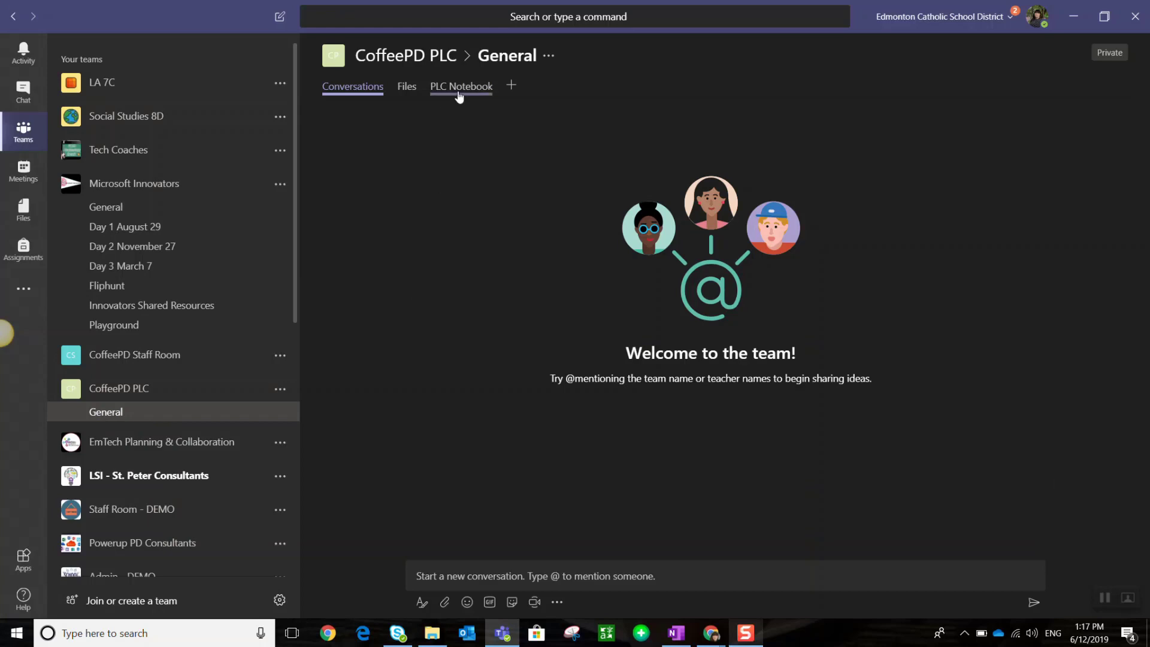
{"action": "mouse_move", "coordinate": [462, 87]}
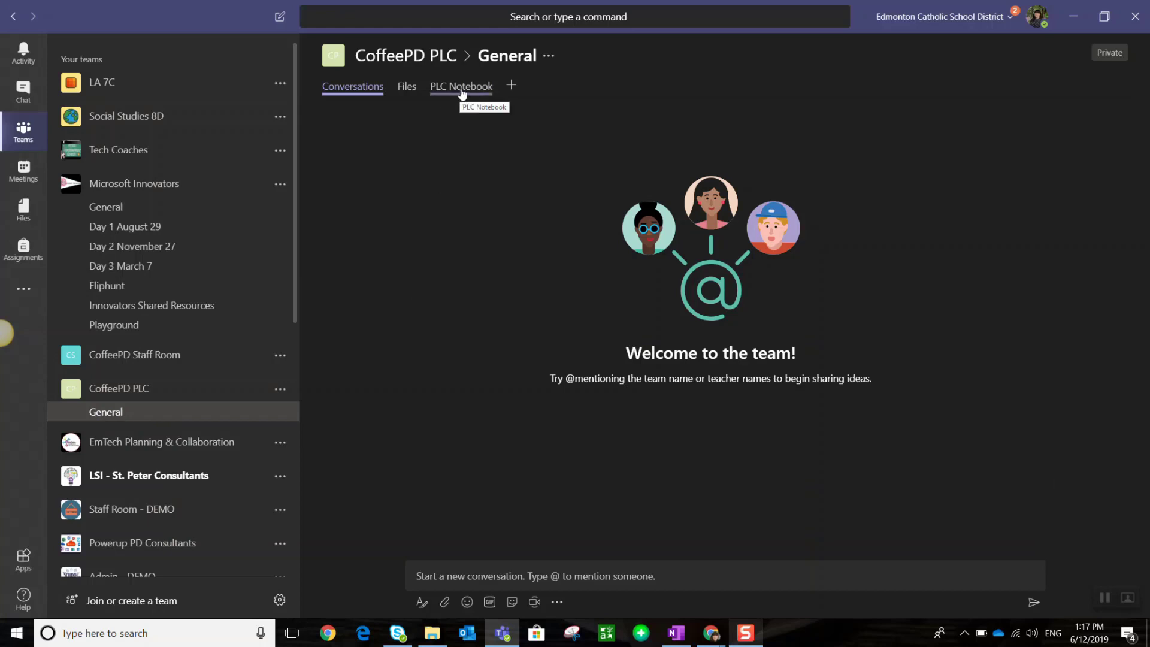
Step: Open the PLC Notebook tab showing the Professional Learning Communities Overview page
{"action": "left_click", "coordinate": [460, 85]}
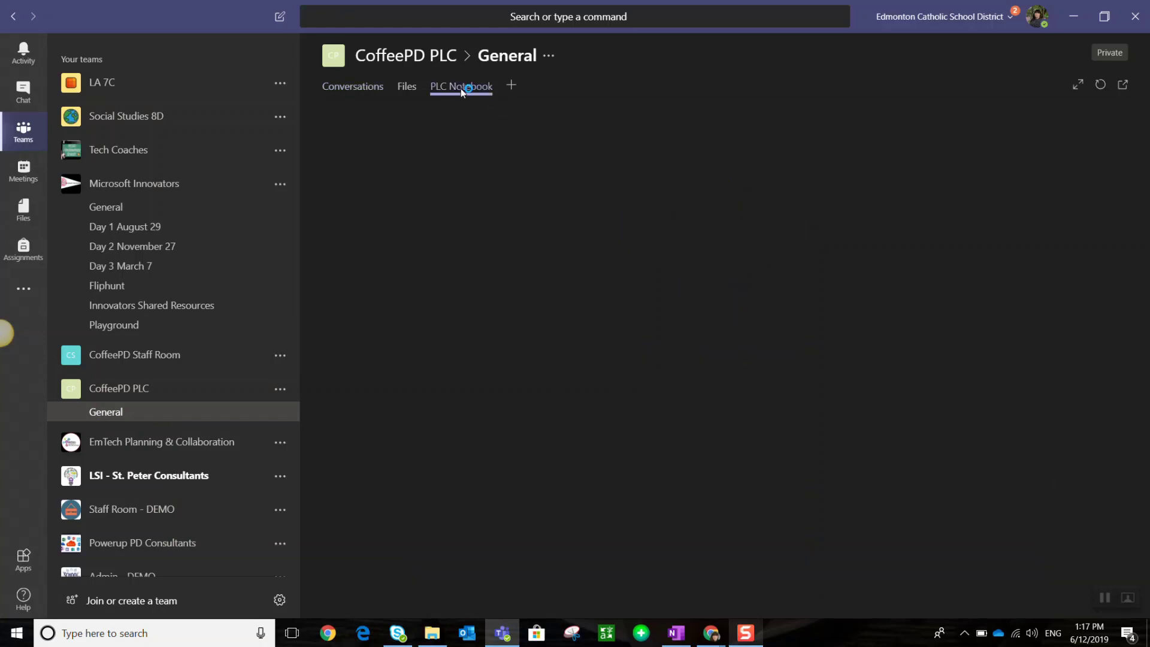
{"action": "left_click", "coordinate": [461, 85]}
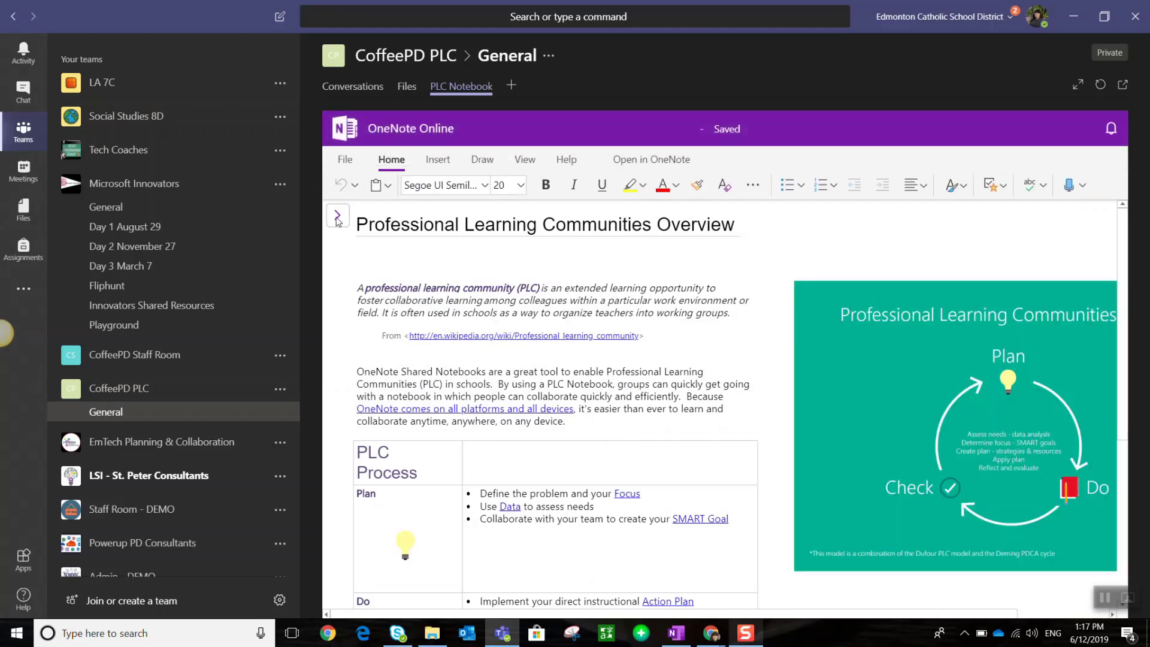
Step: Show the PLC Notebook's section list, PLC Overview through Resources, and its pages
{"action": "left_click", "coordinate": [337, 215]}
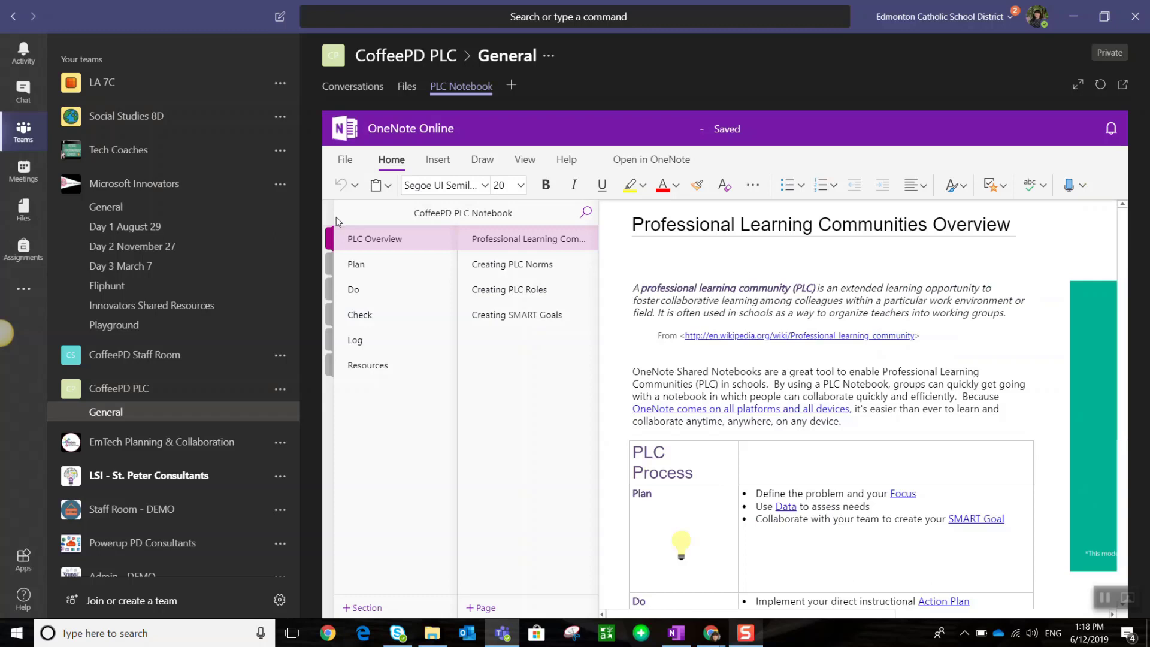
{"action": "mouse_move", "coordinate": [482, 159]}
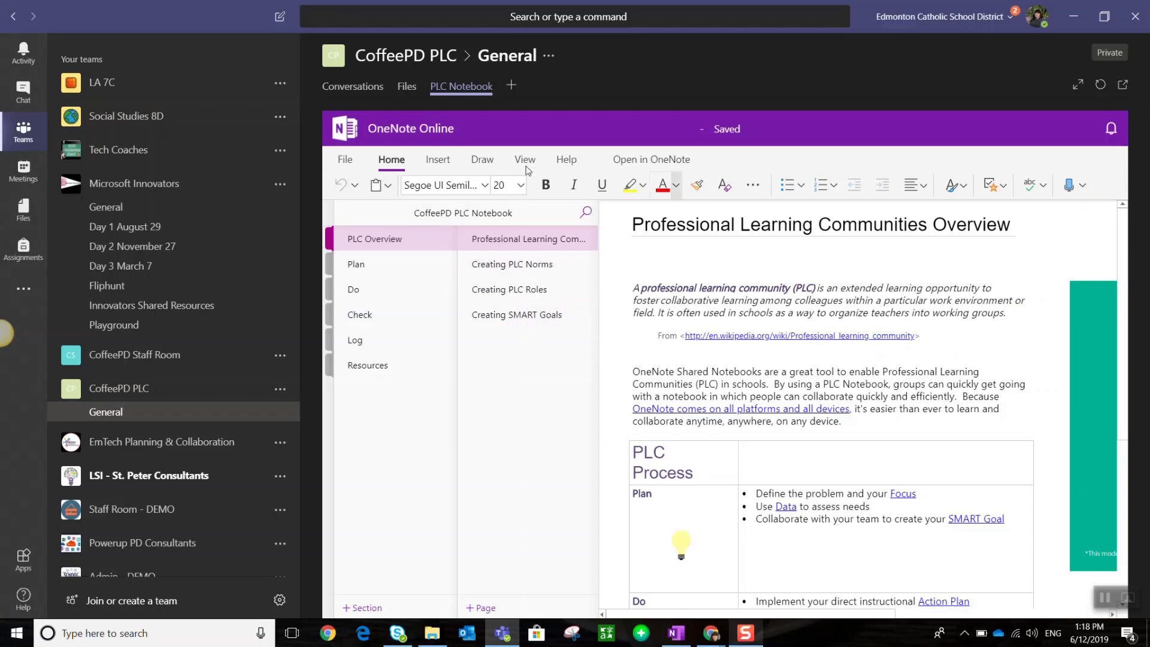
{"action": "mouse_move", "coordinate": [667, 286]}
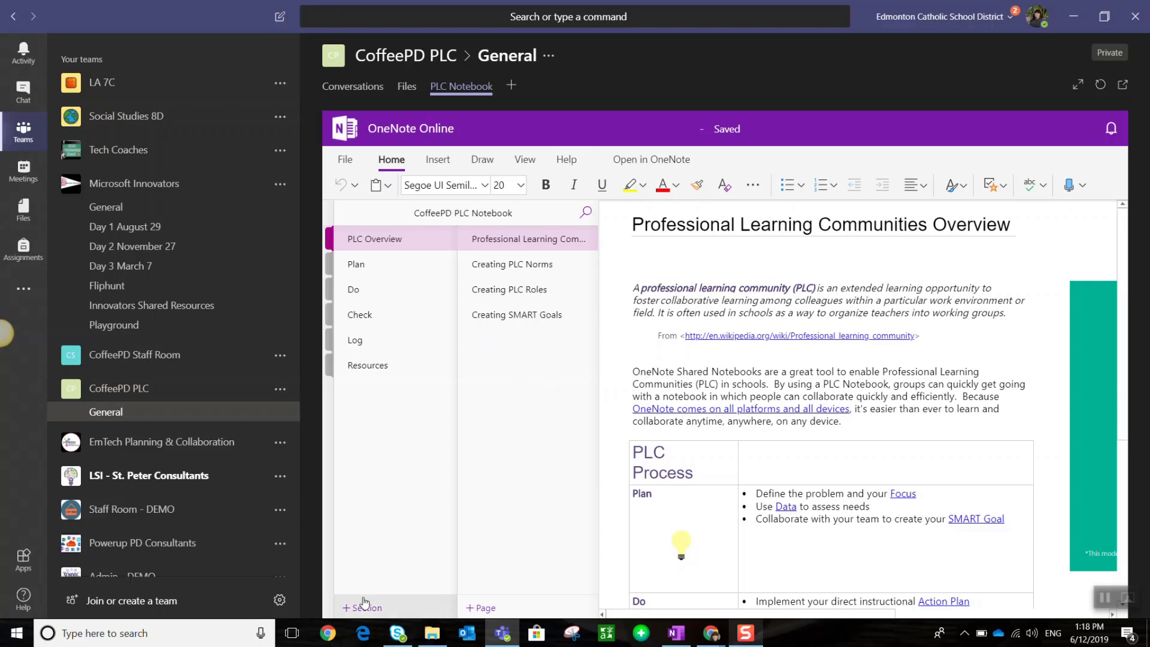
{"action": "mouse_move", "coordinate": [685, 413]}
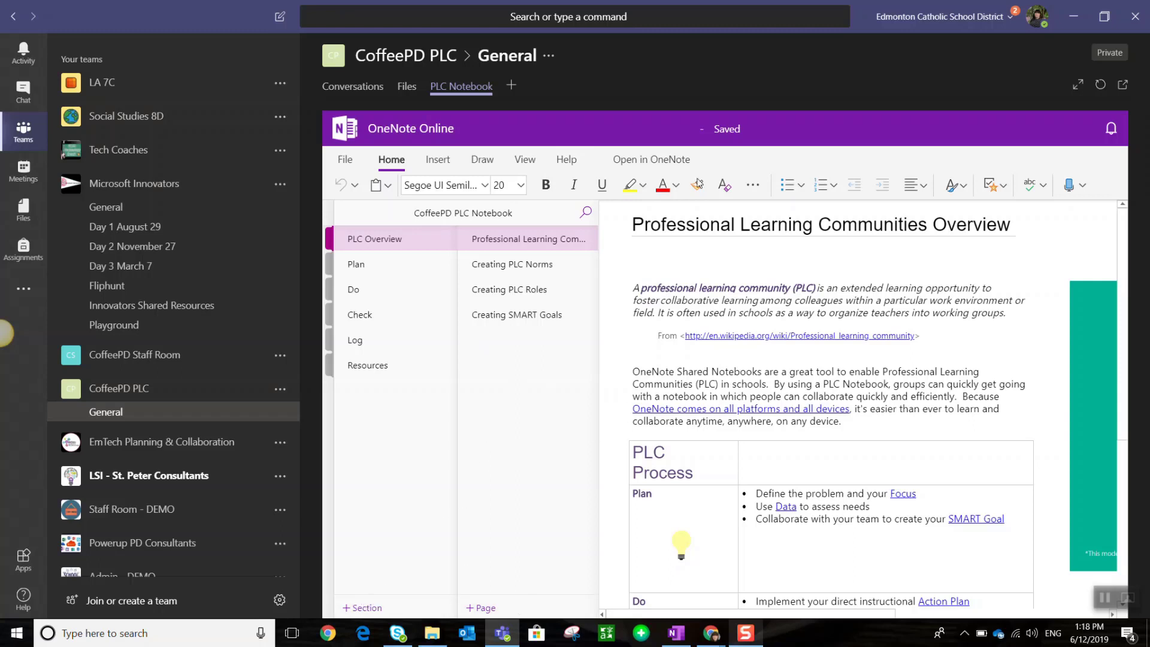
{"action": "mouse_move", "coordinate": [651, 159]}
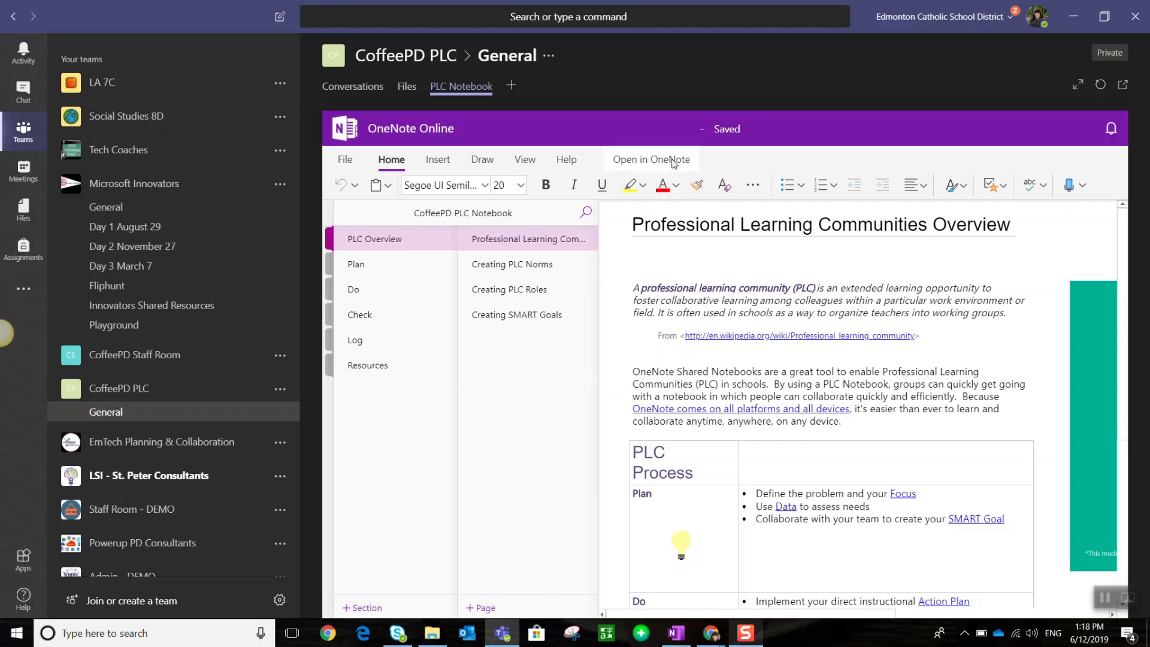
{"action": "mouse_move", "coordinate": [672, 164]}
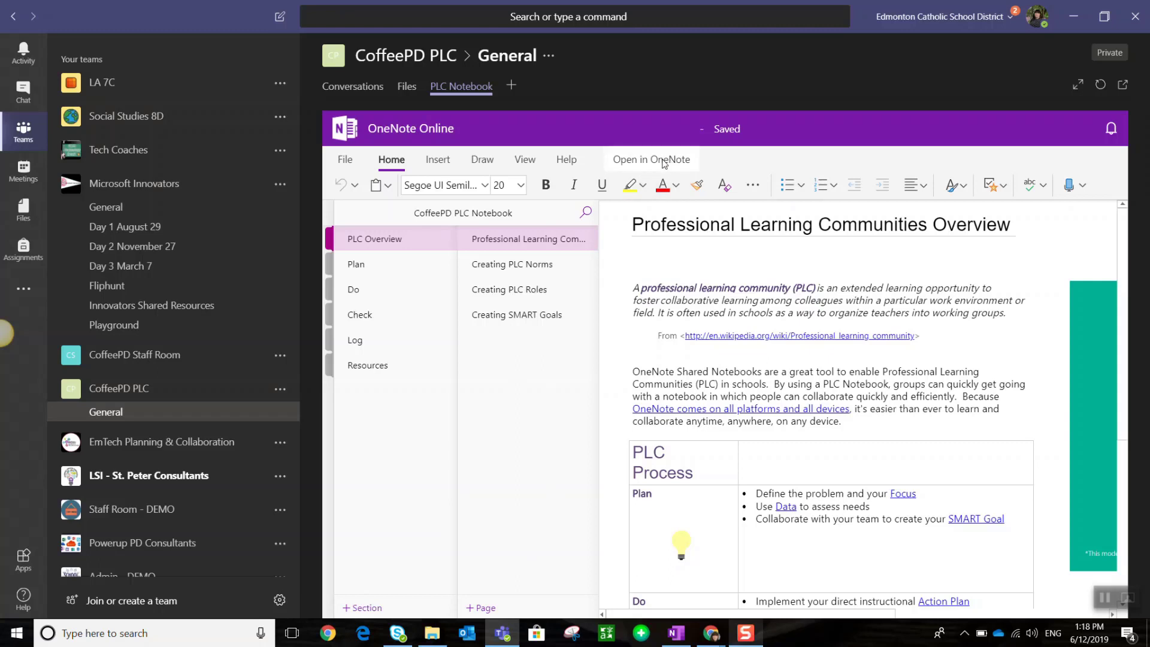